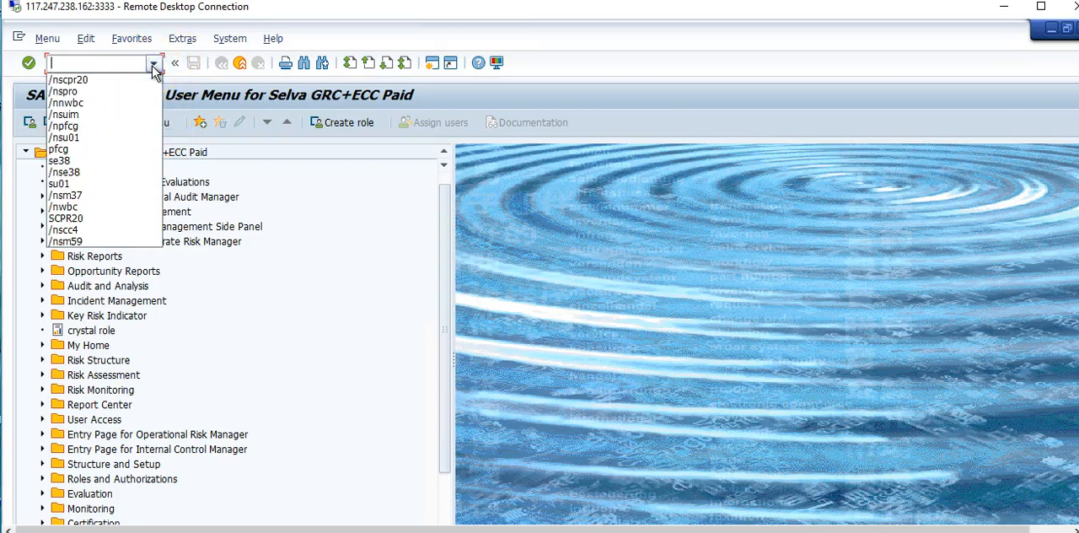
Step: Run transaction SCPR20 from the command-field history to reach BC Set activation
{"action": "left_click", "coordinate": [67, 80]}
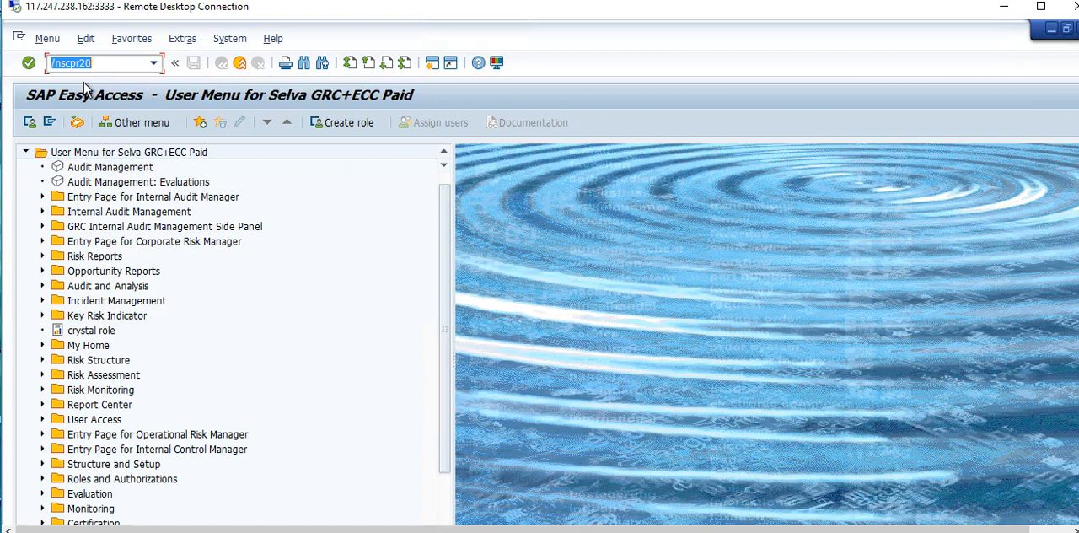
{"action": "key", "text": "Enter"}
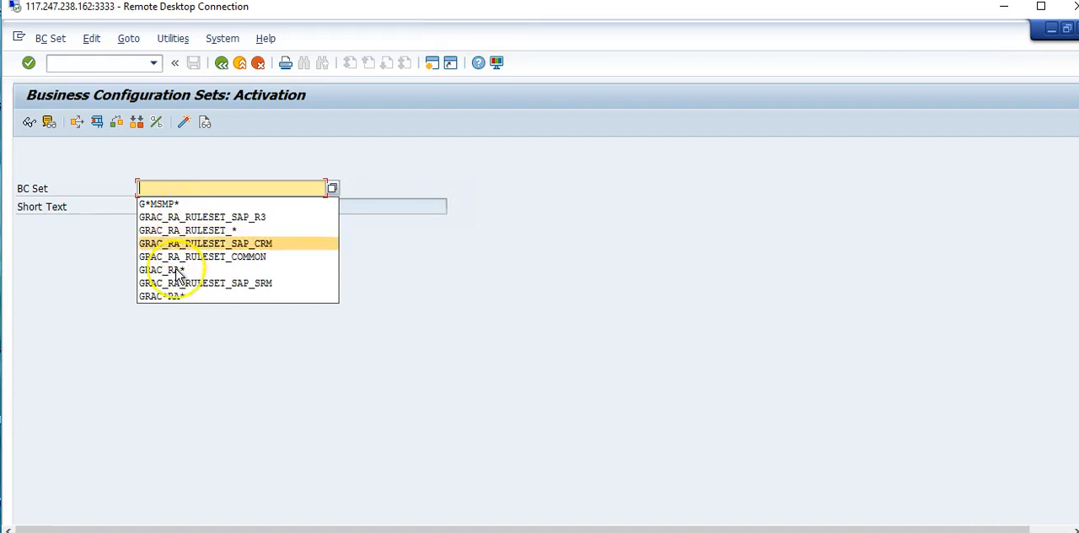
Step: Search the BC Set value help for GRAC_RA* to list the 16 matching rulesets
{"action": "left_click", "coordinate": [165, 270]}
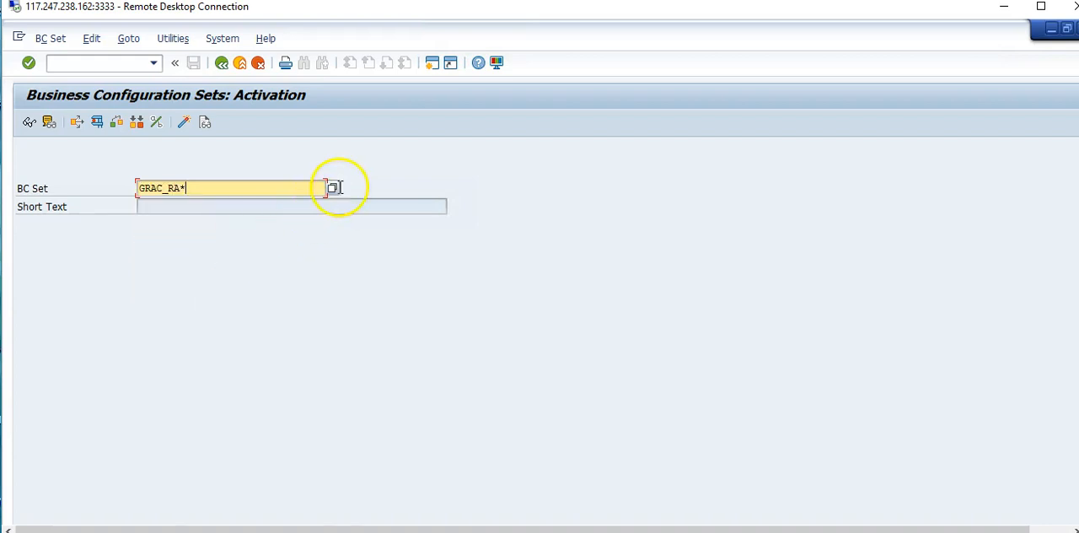
{"action": "left_click", "coordinate": [334, 187]}
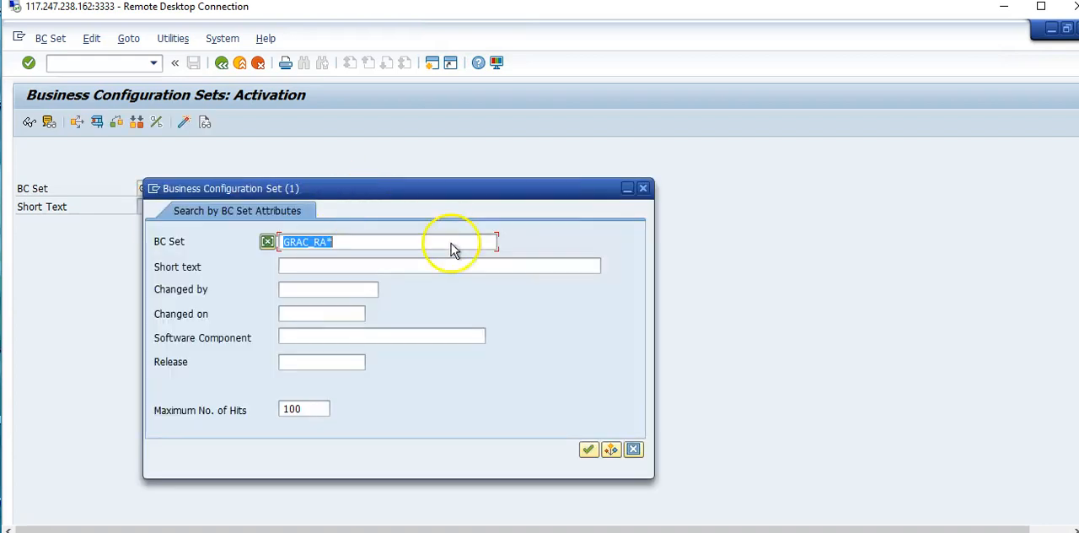
{"action": "left_click", "coordinate": [587, 448]}
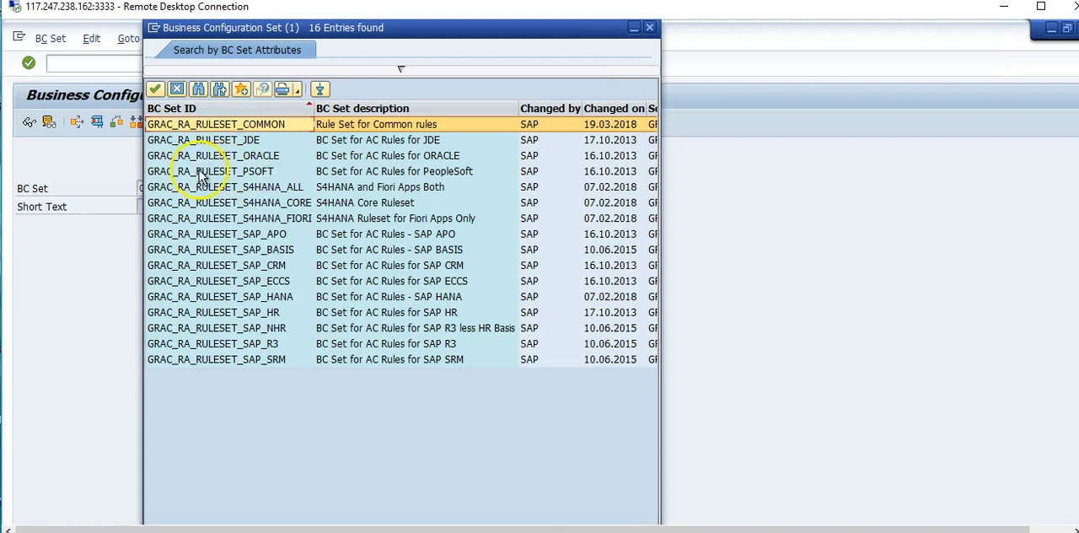
{"action": "mouse_move", "coordinate": [199, 194]}
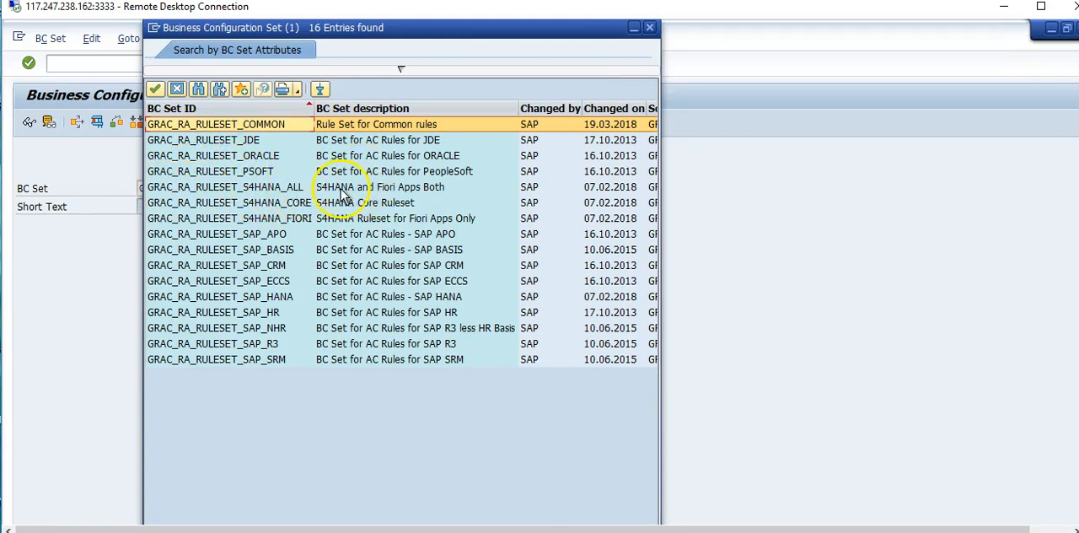
{"action": "mouse_move", "coordinate": [384, 205]}
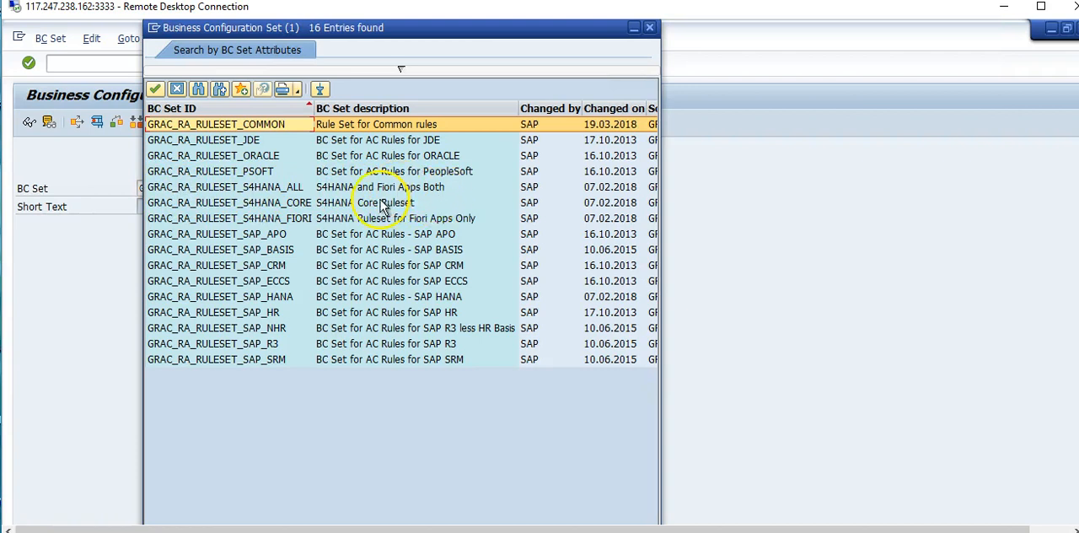
{"action": "mouse_move", "coordinate": [253, 216]}
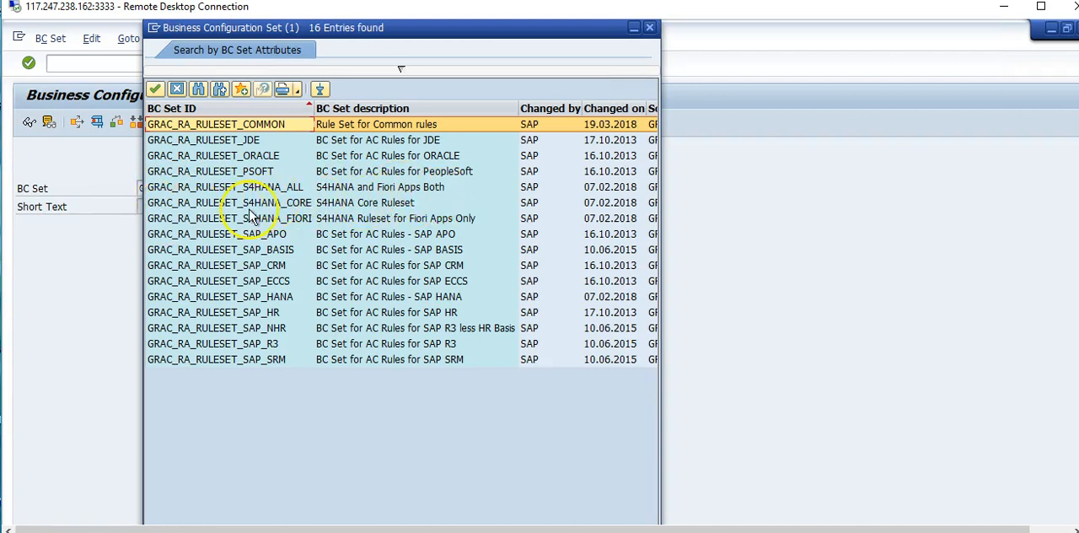
{"action": "mouse_move", "coordinate": [346, 216]}
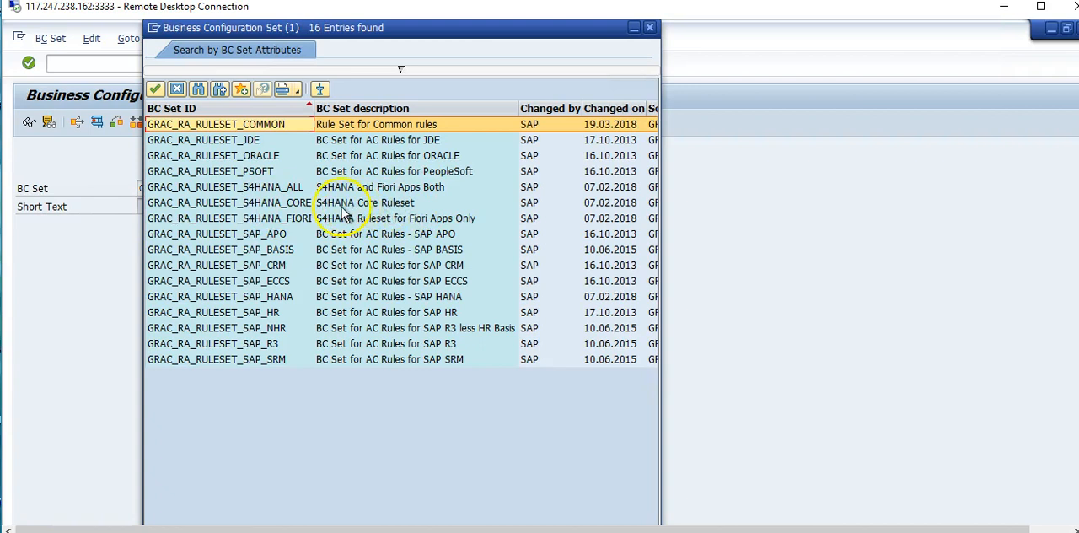
{"action": "mouse_move", "coordinate": [202, 228]}
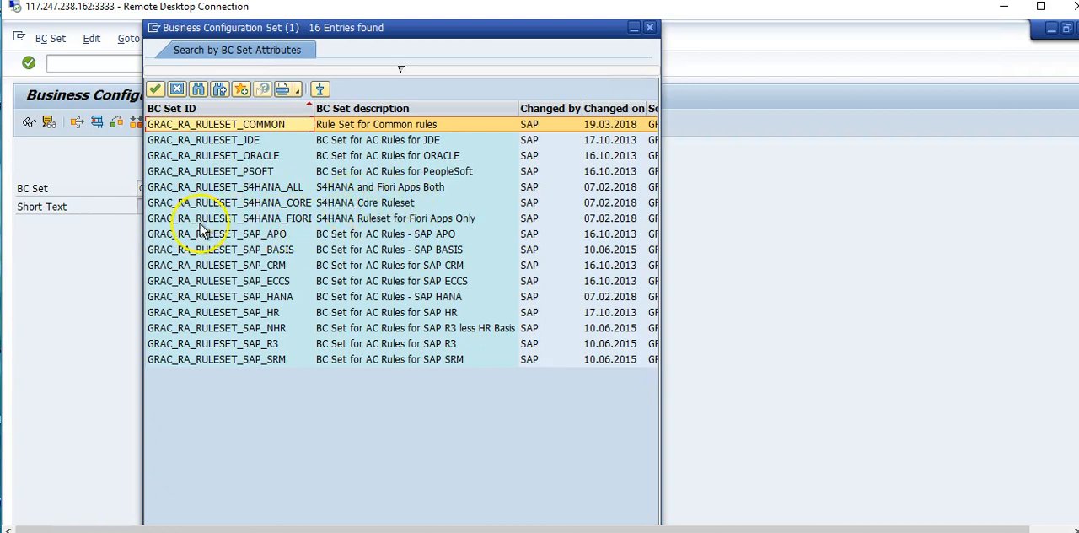
{"action": "mouse_move", "coordinate": [351, 226]}
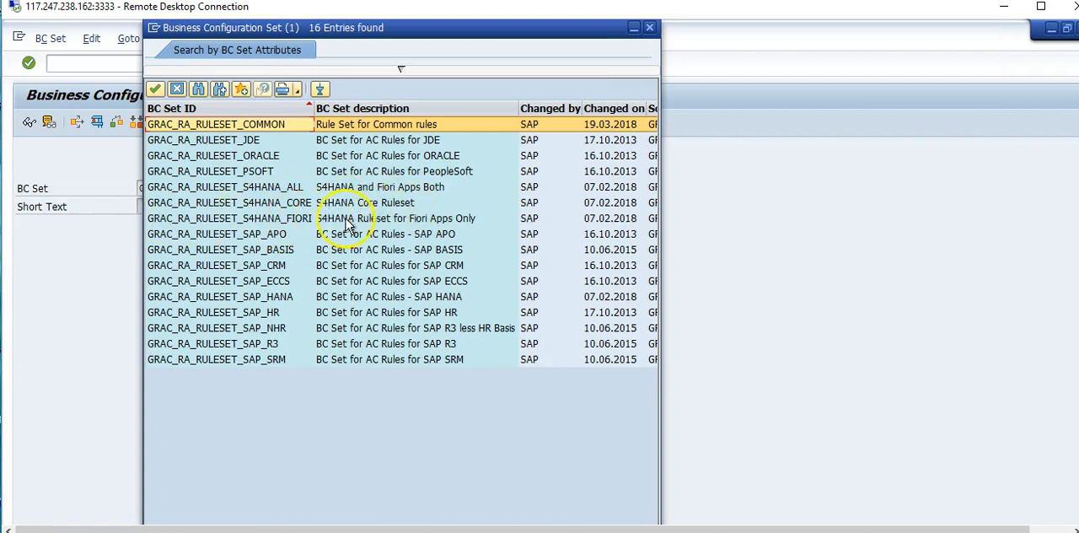
{"action": "mouse_move", "coordinate": [384, 227]}
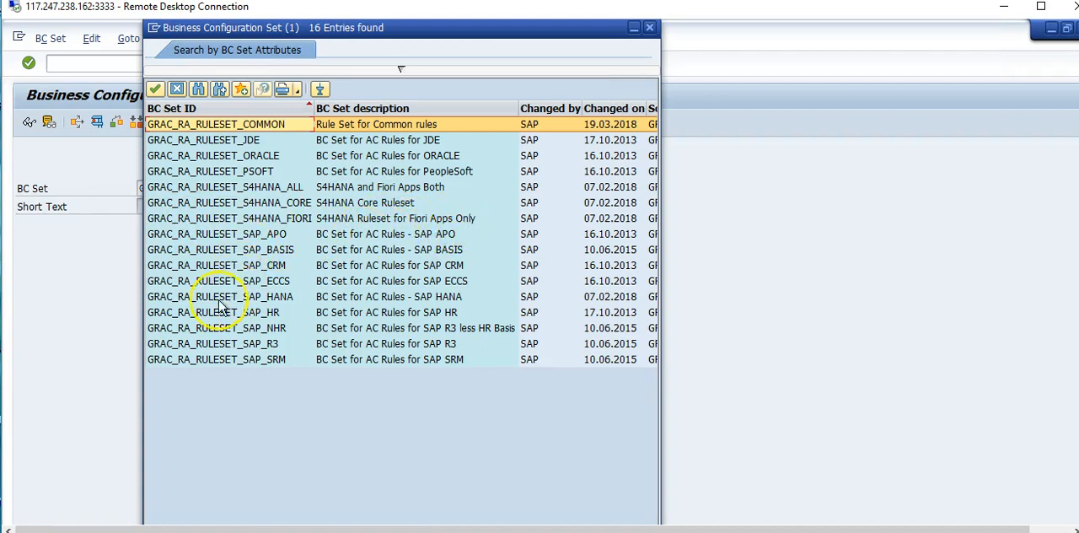
{"action": "mouse_move", "coordinate": [454, 305]}
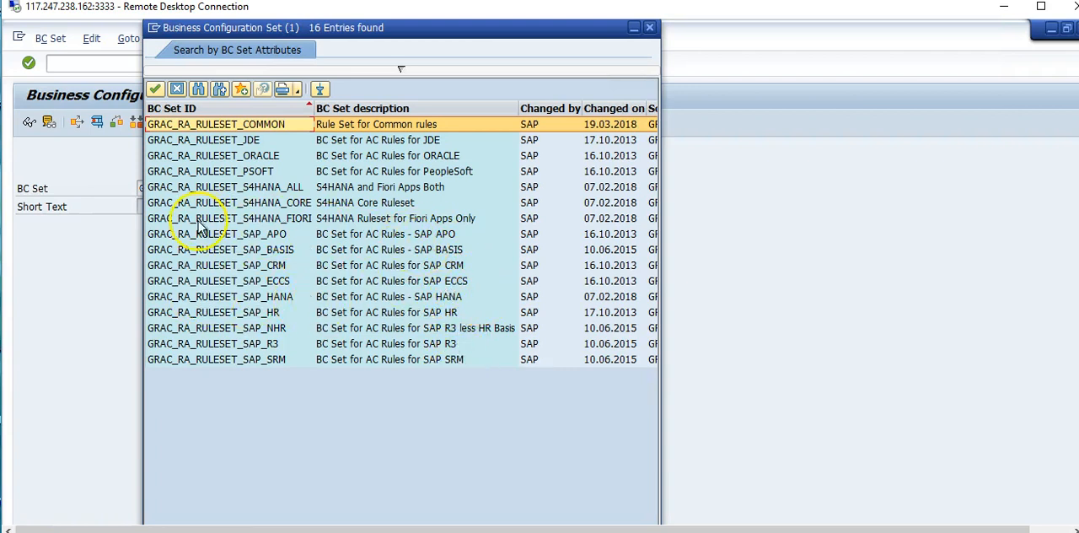
{"action": "mouse_move", "coordinate": [398, 209]}
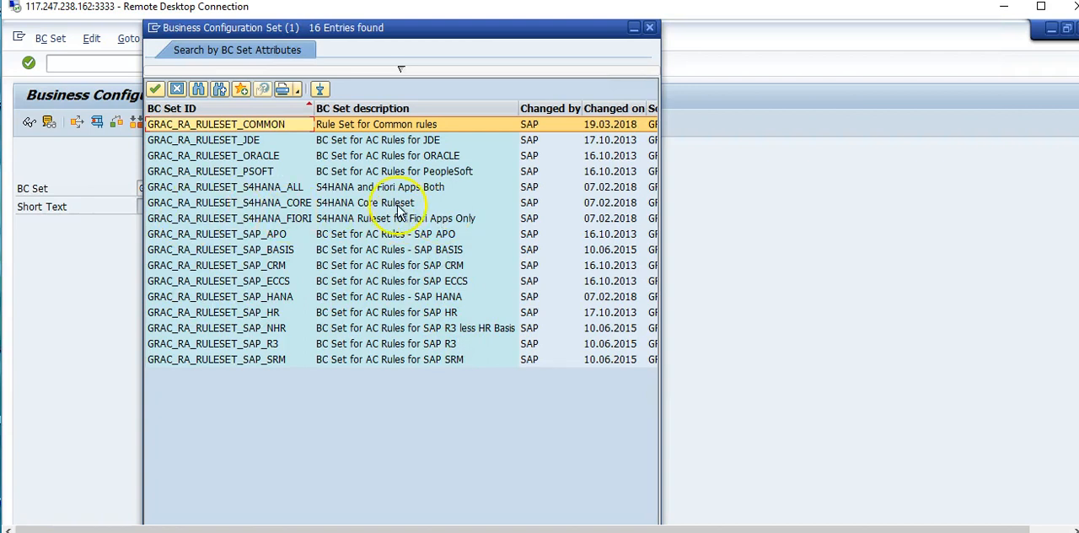
{"action": "mouse_move", "coordinate": [155, 192]}
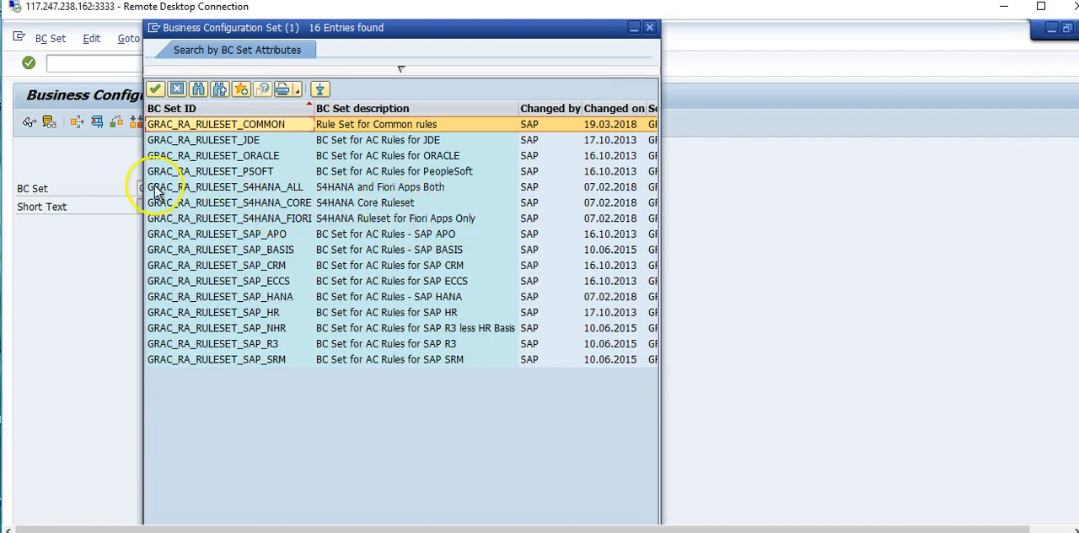
{"action": "mouse_move", "coordinate": [430, 199]}
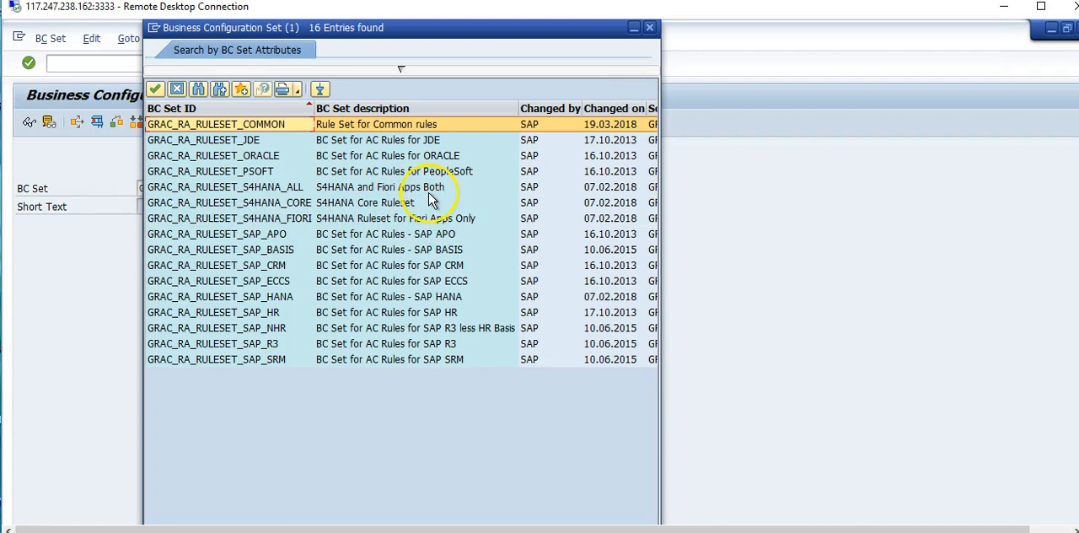
{"action": "mouse_move", "coordinate": [390, 199]}
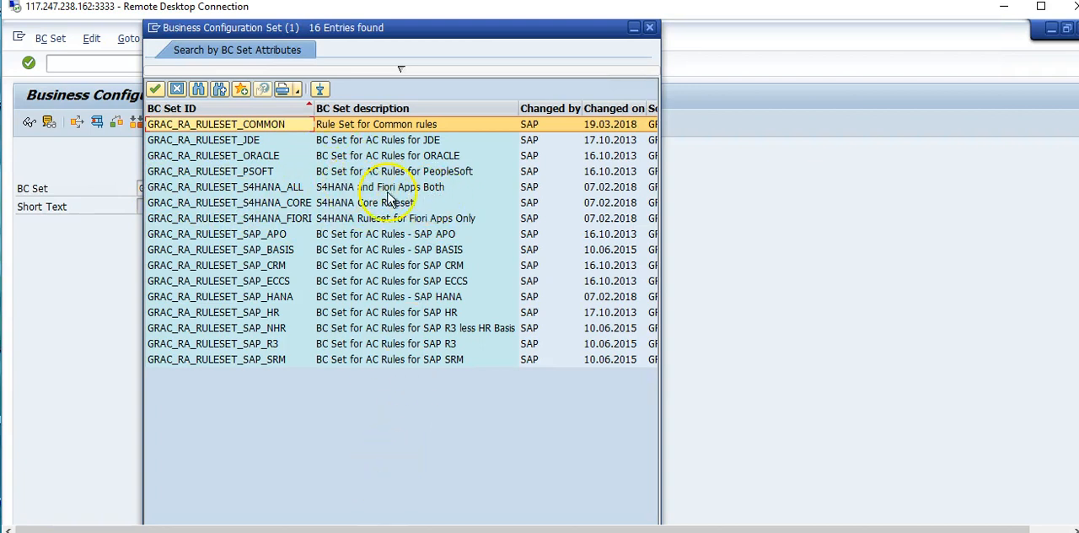
Step: Choose GRAC_RA_RULESET_S4HANA_FIORI from the hit list to display its overall view
{"action": "double_click", "coordinate": [229, 219]}
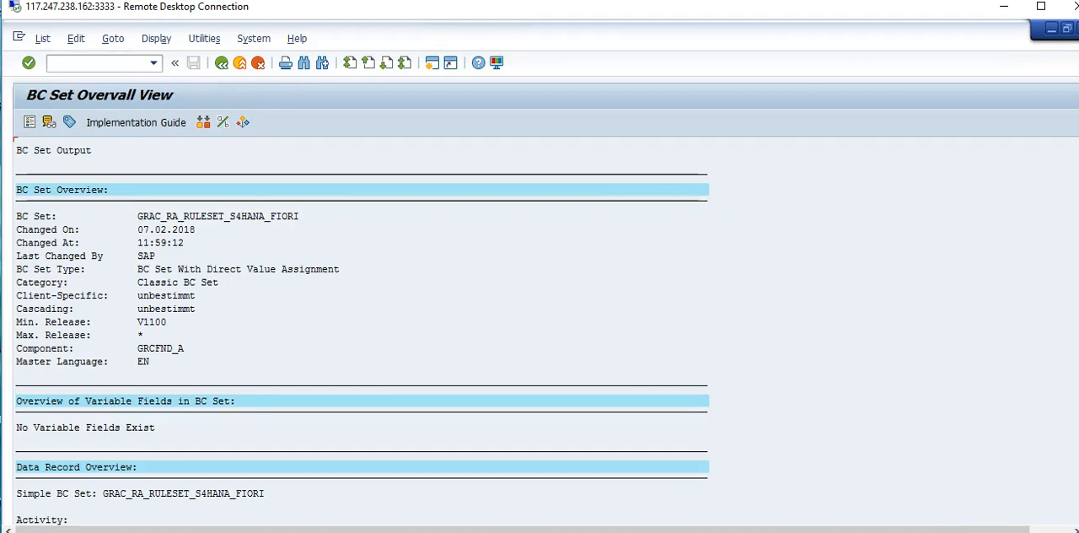
Step: Scroll through the GRACFUNCACT function actions down into the GRACSODRISK access risk records
{"action": "scroll", "scroll_direction": "down", "scroll_amount": 3}
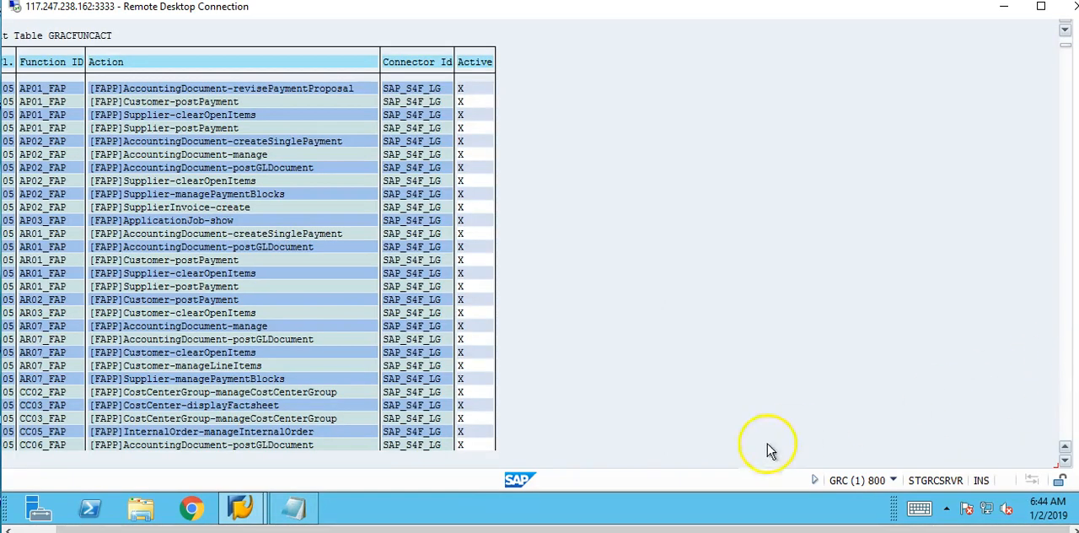
{"action": "mouse_move", "coordinate": [485, 526]}
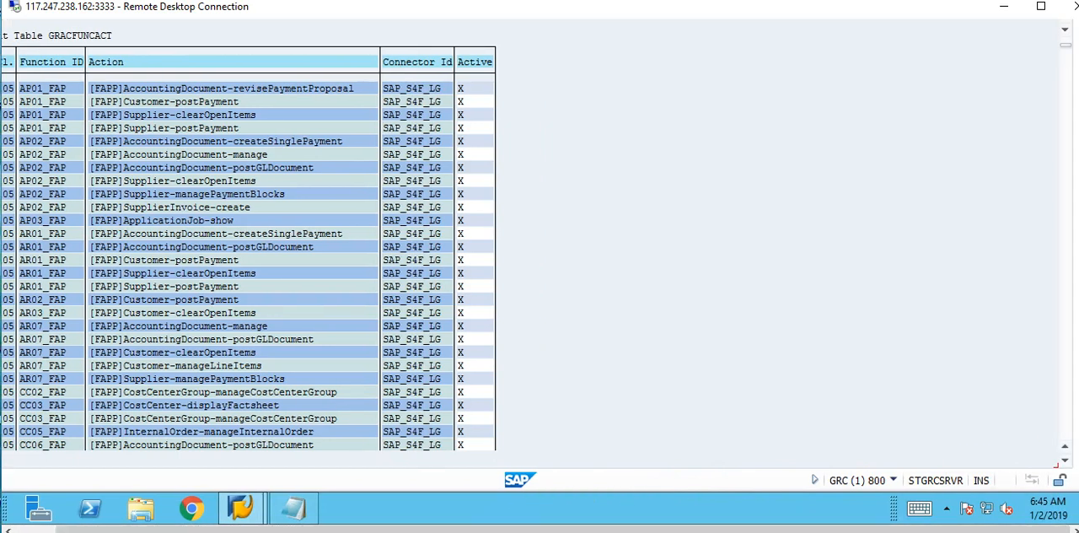
{"action": "scroll", "scroll_direction": "down", "scroll_amount": 3}
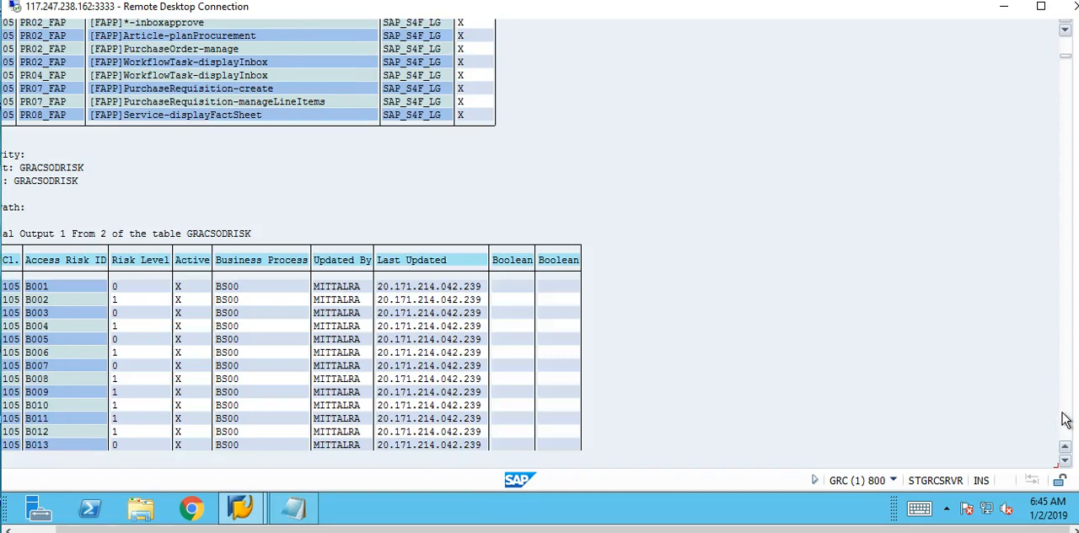
{"action": "scroll", "scroll_direction": "down", "scroll_amount": 3}
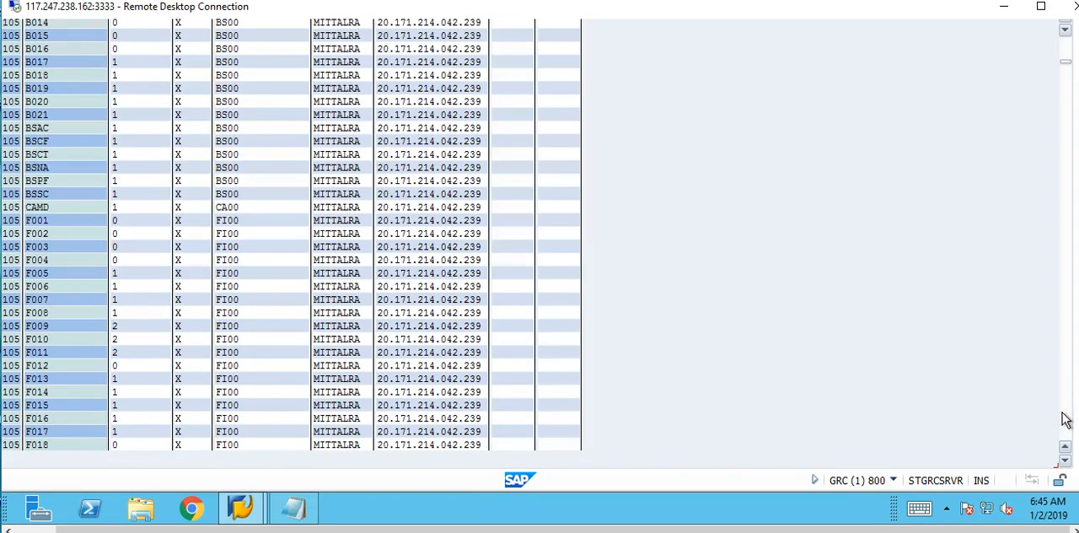
{"action": "scroll", "scroll_direction": "down", "scroll_amount": 3}
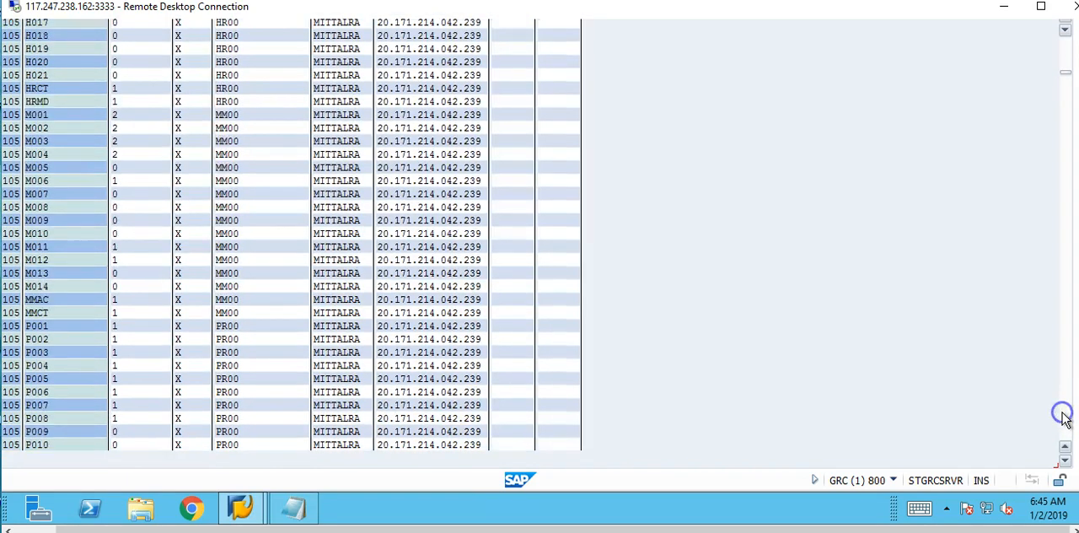